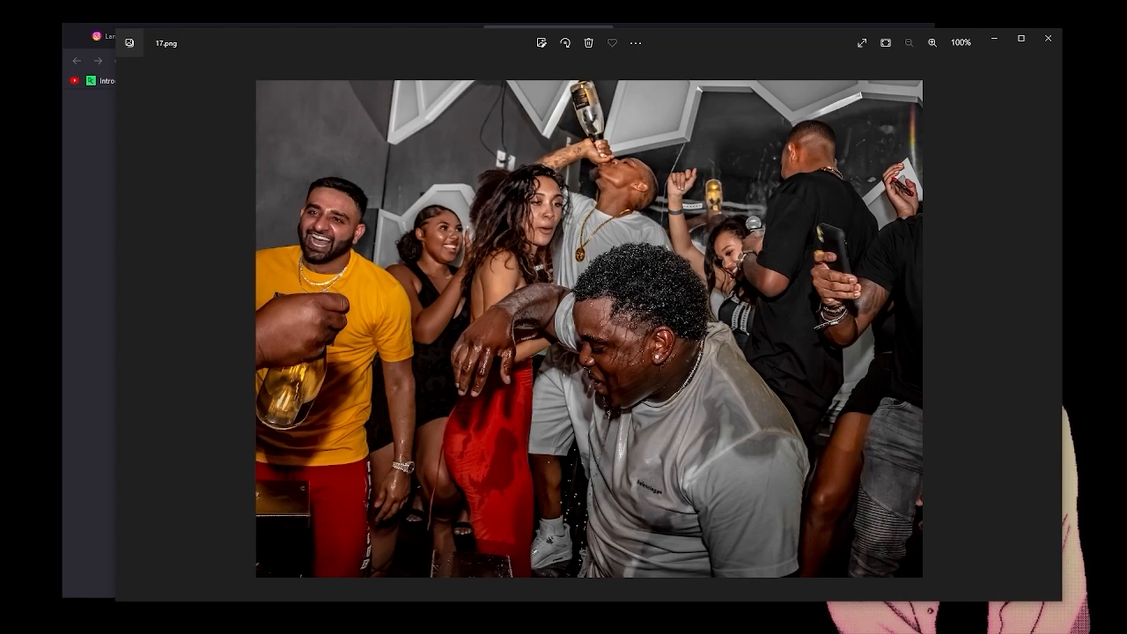
mouse_move(784, 439)
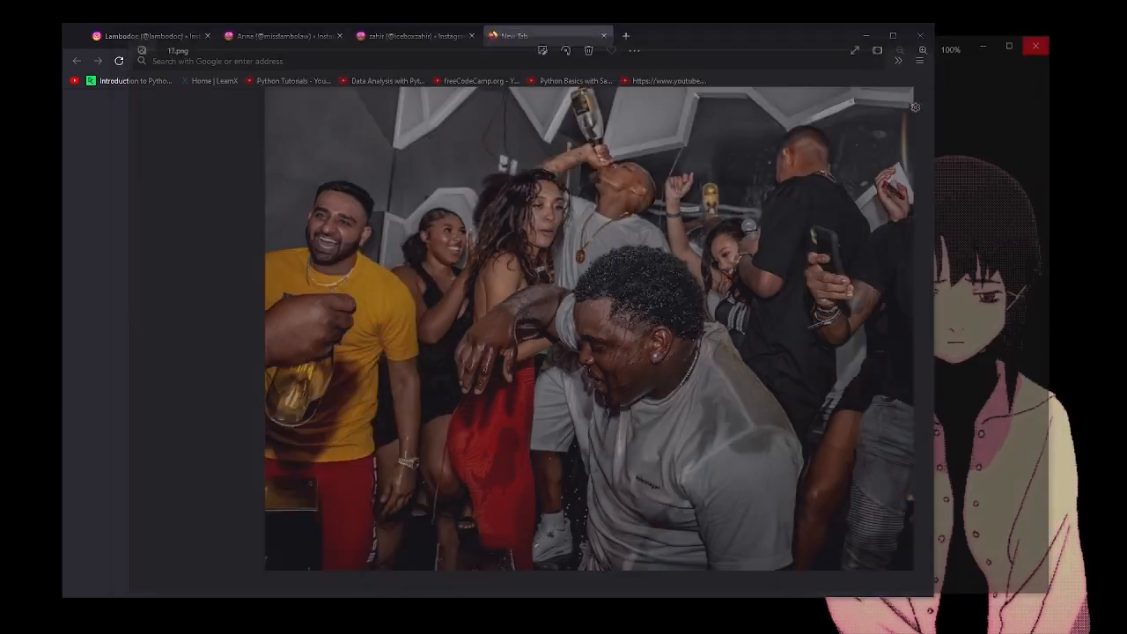
- Open IMG_0646.png, the photo of two men lounging in grey armchairs, in Photos
left_click(1035, 46)
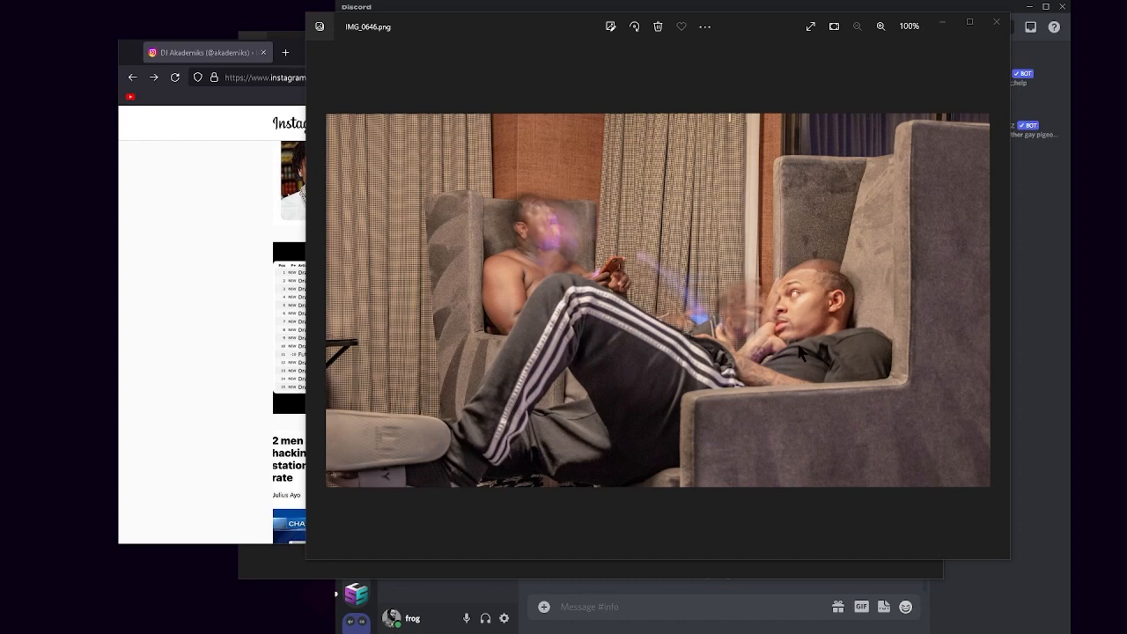
mouse_move(821, 289)
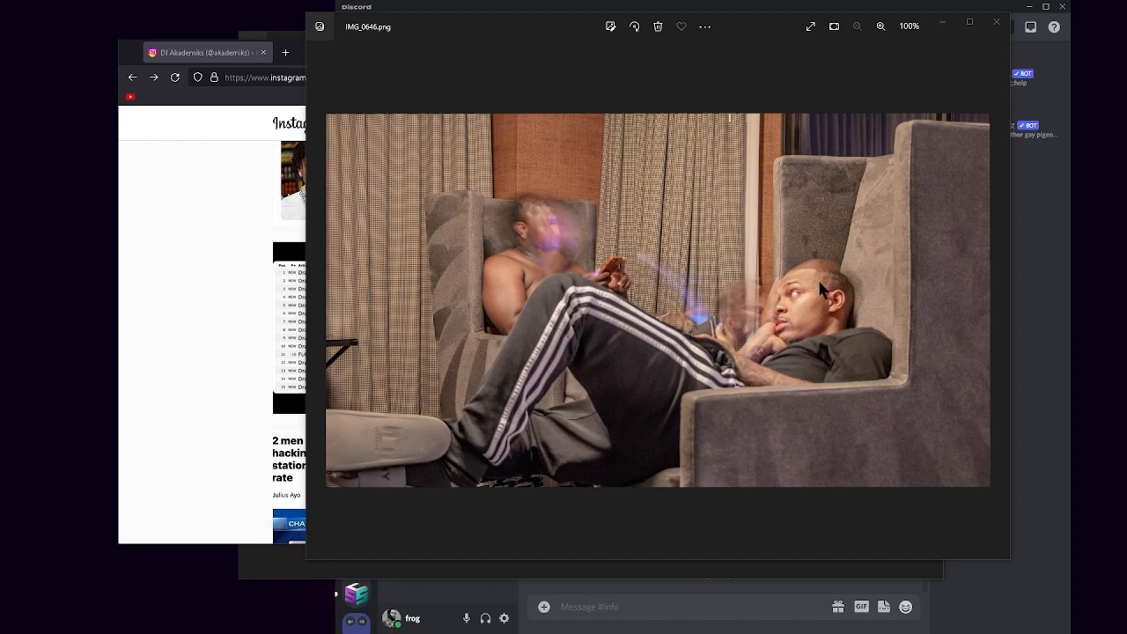